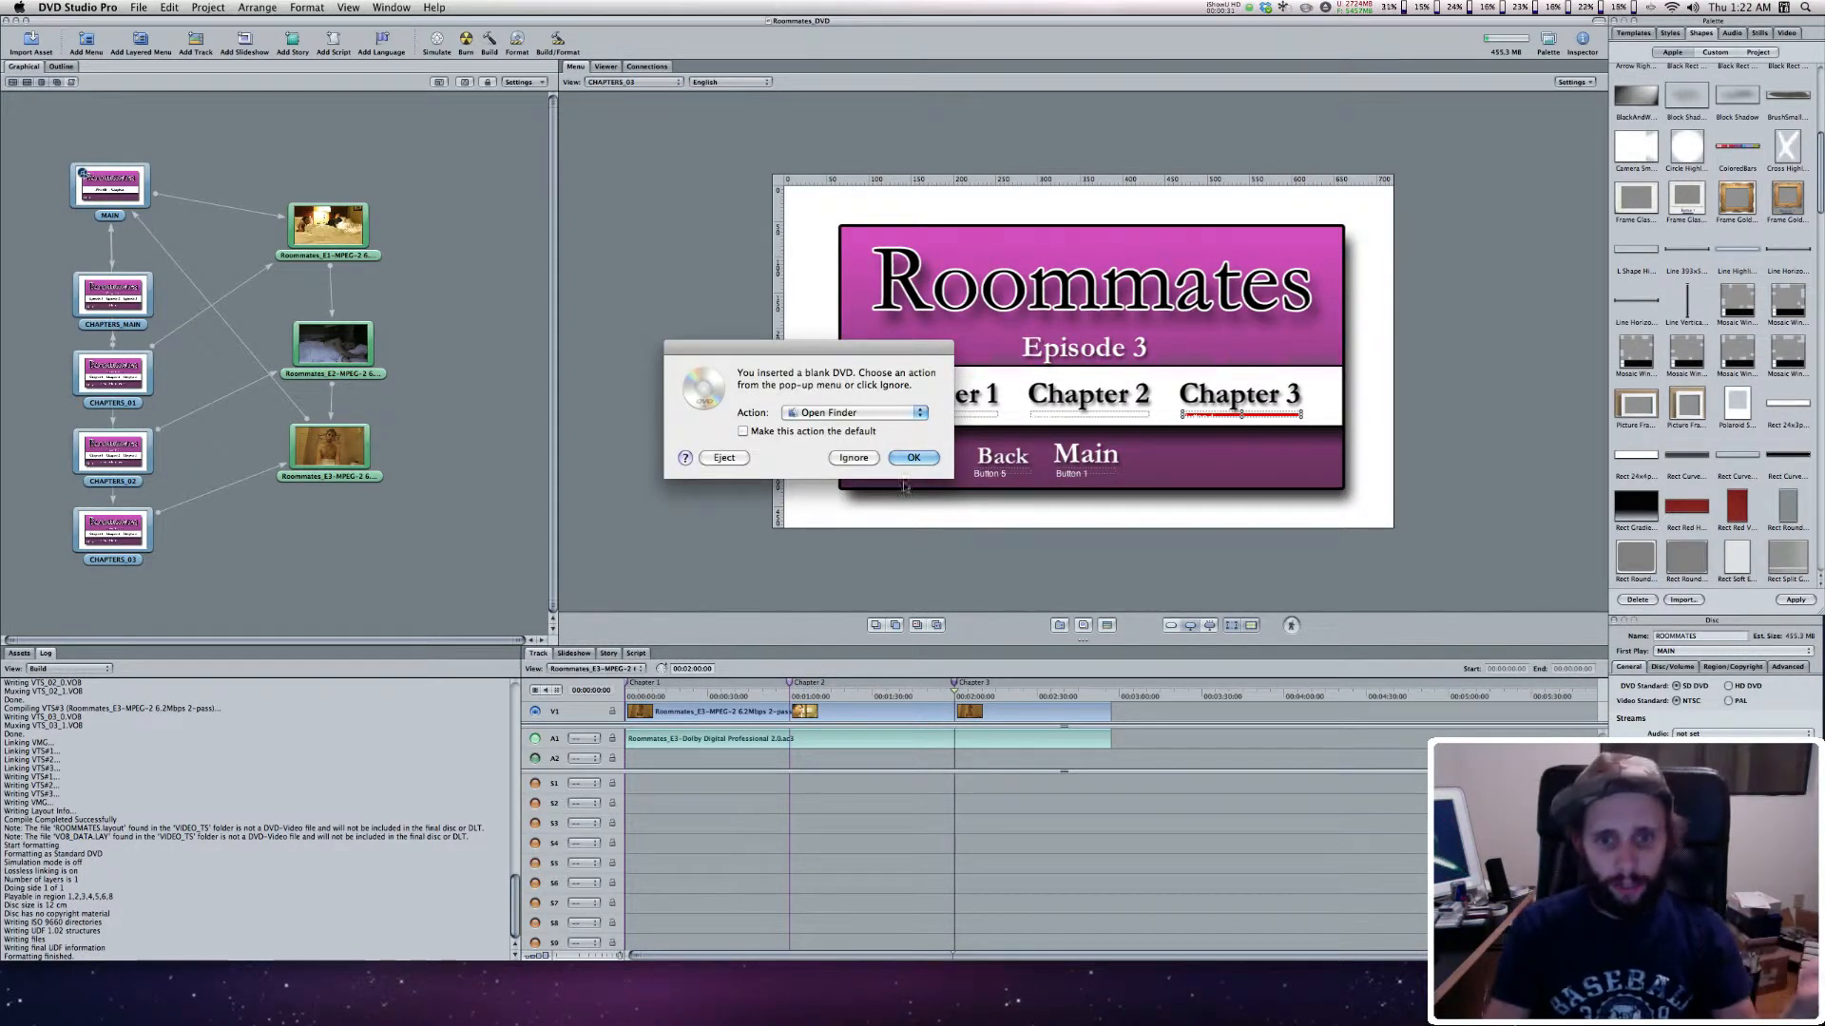
- Dismiss the 'You inserted a blank DVD' prompt with Ignore
click(853, 457)
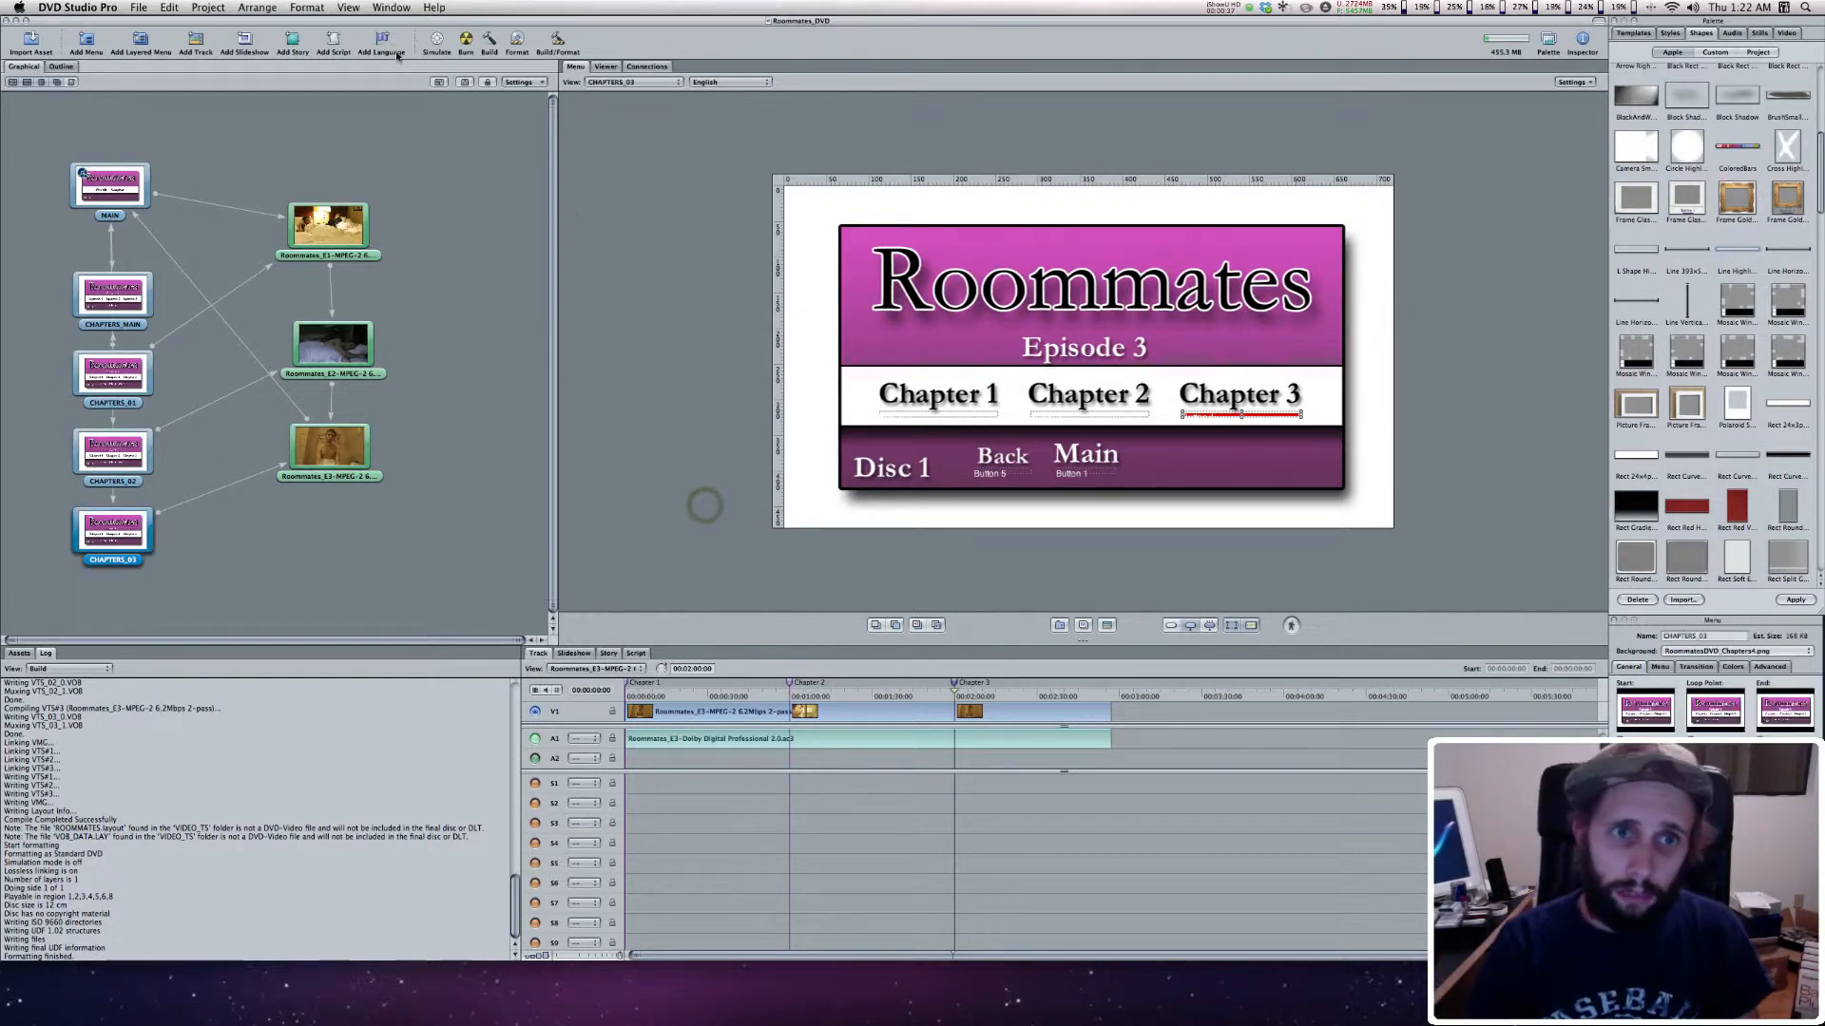
- Burn the Roommates project to the blank disc and acknowledge the Formatting successful alert
click(489, 44)
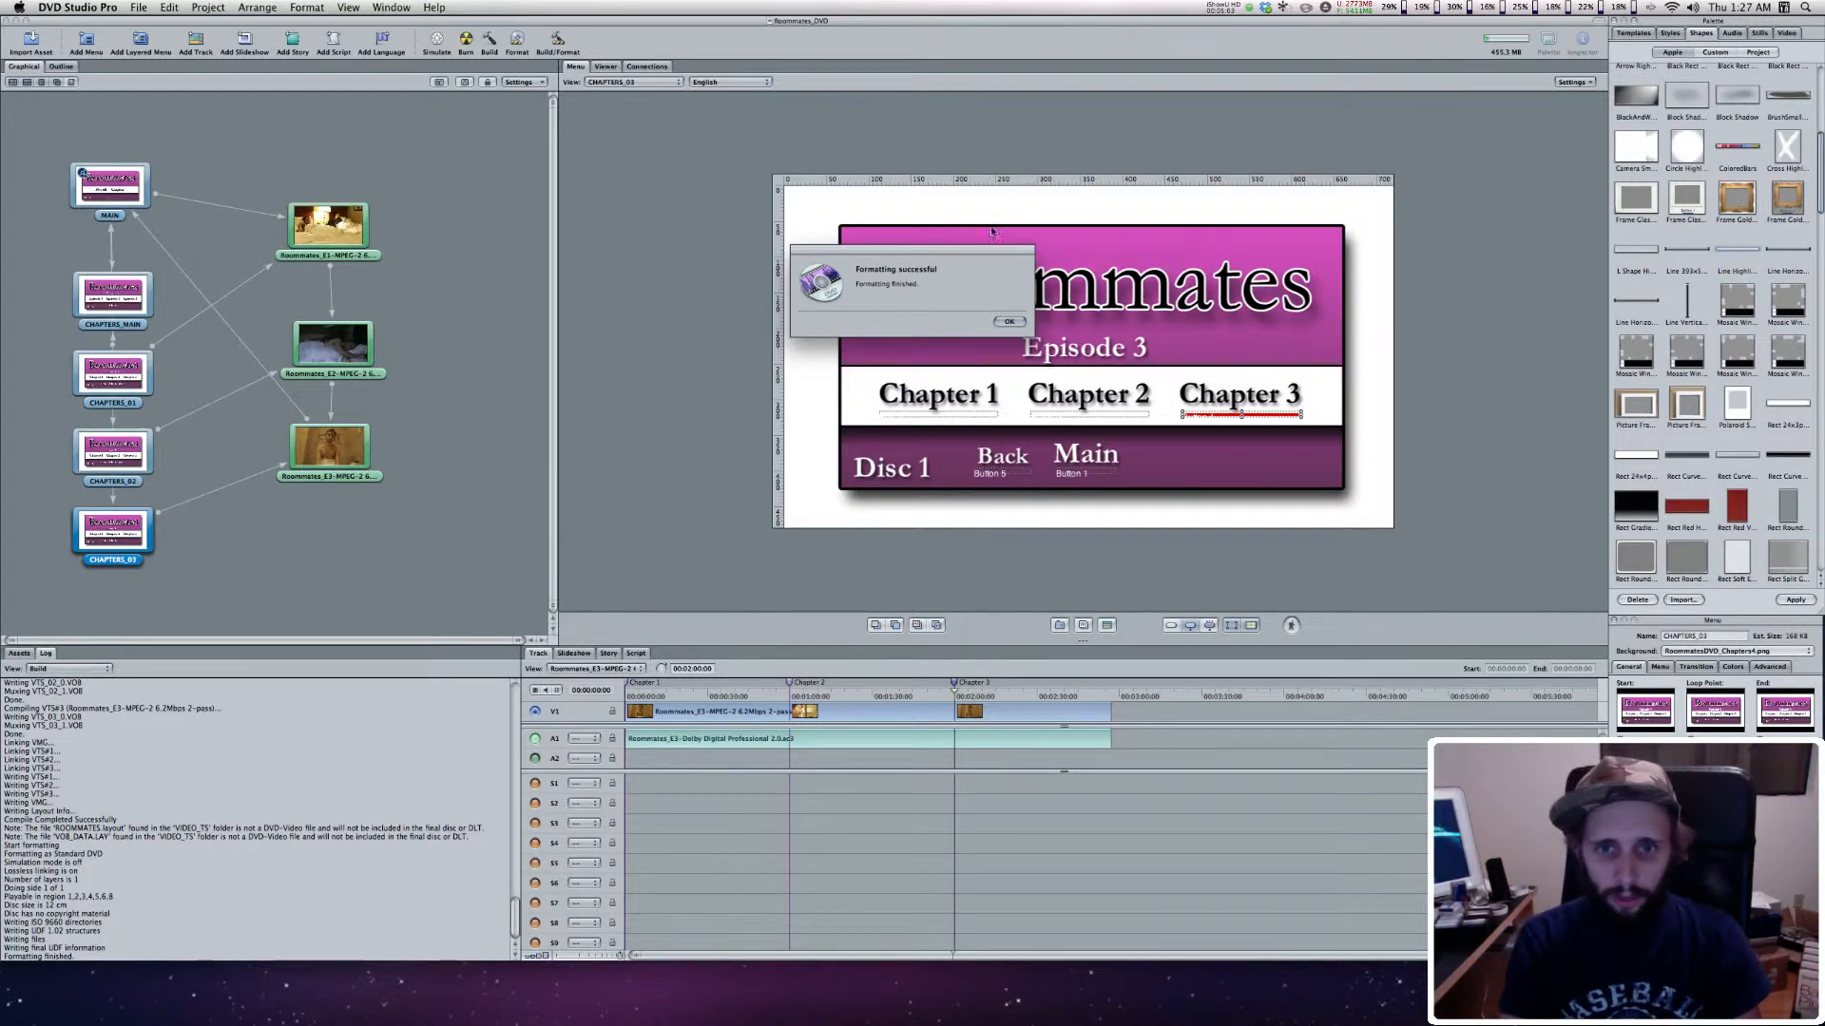
click(1007, 322)
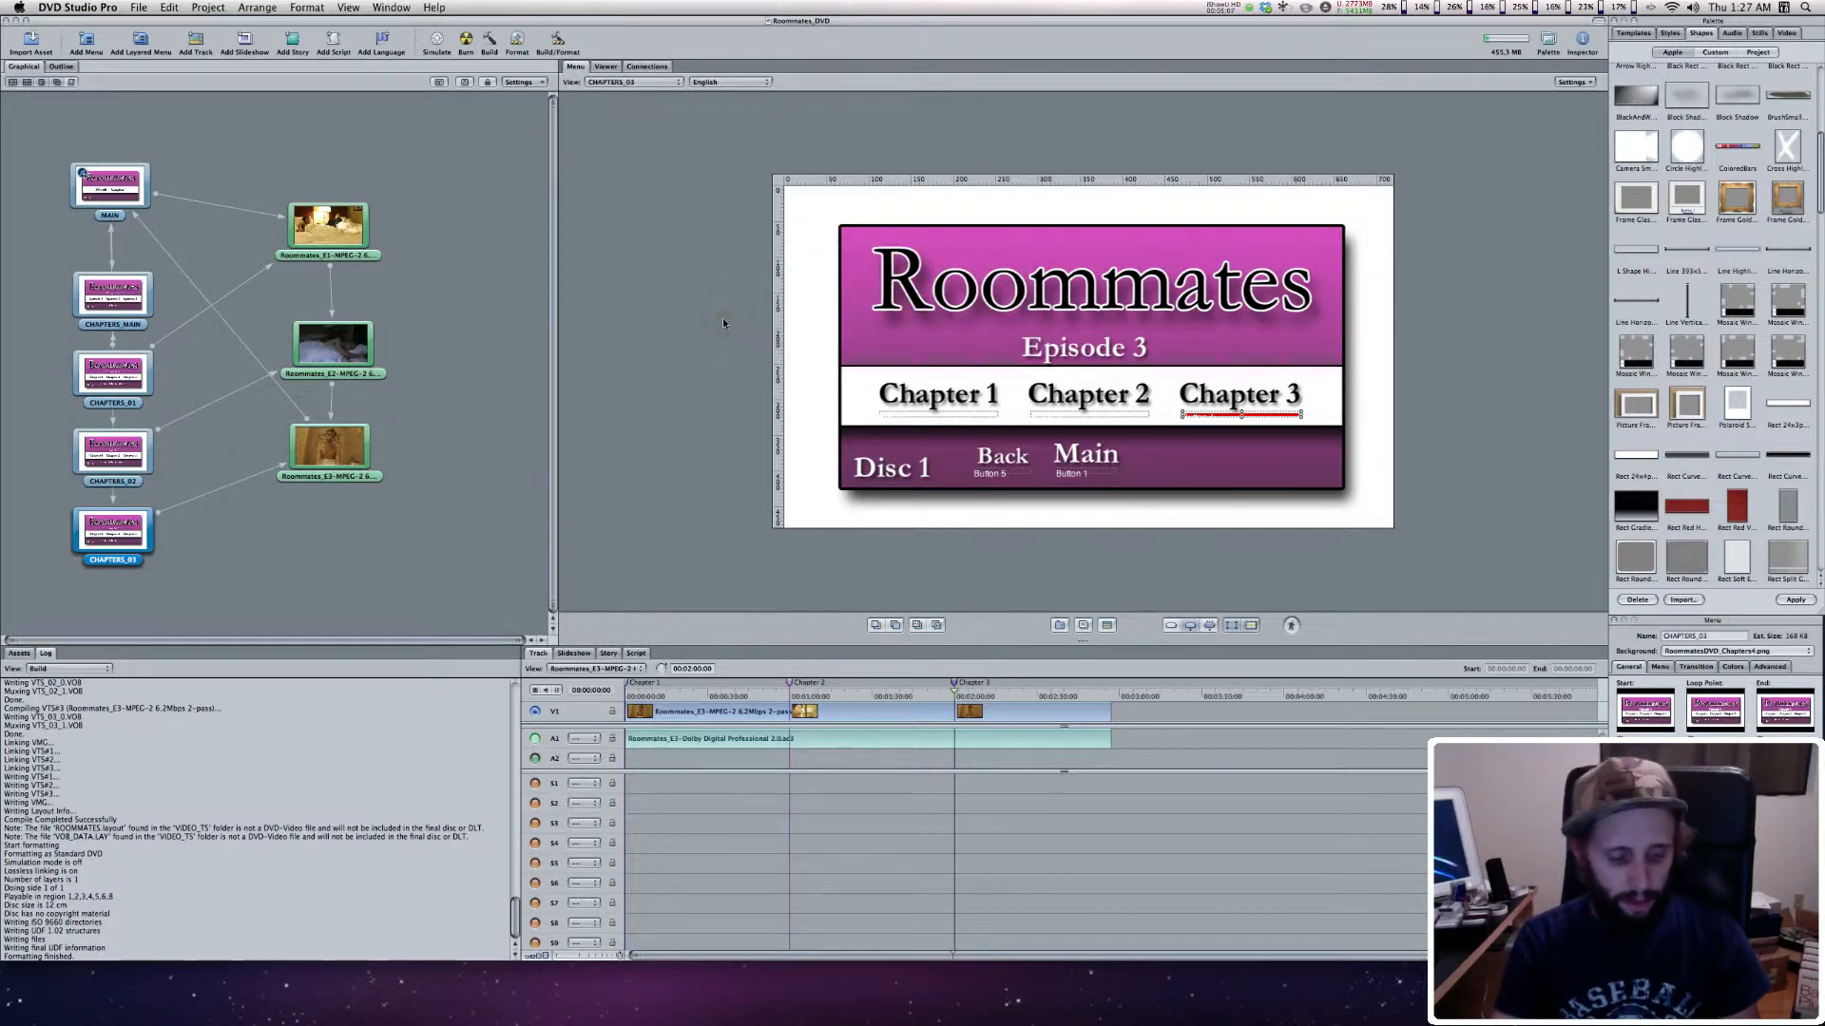
- Hide DVD Studio Pro and open Episode 2 from the disc's Chapters menu in DVD Player
key(cmd+h)
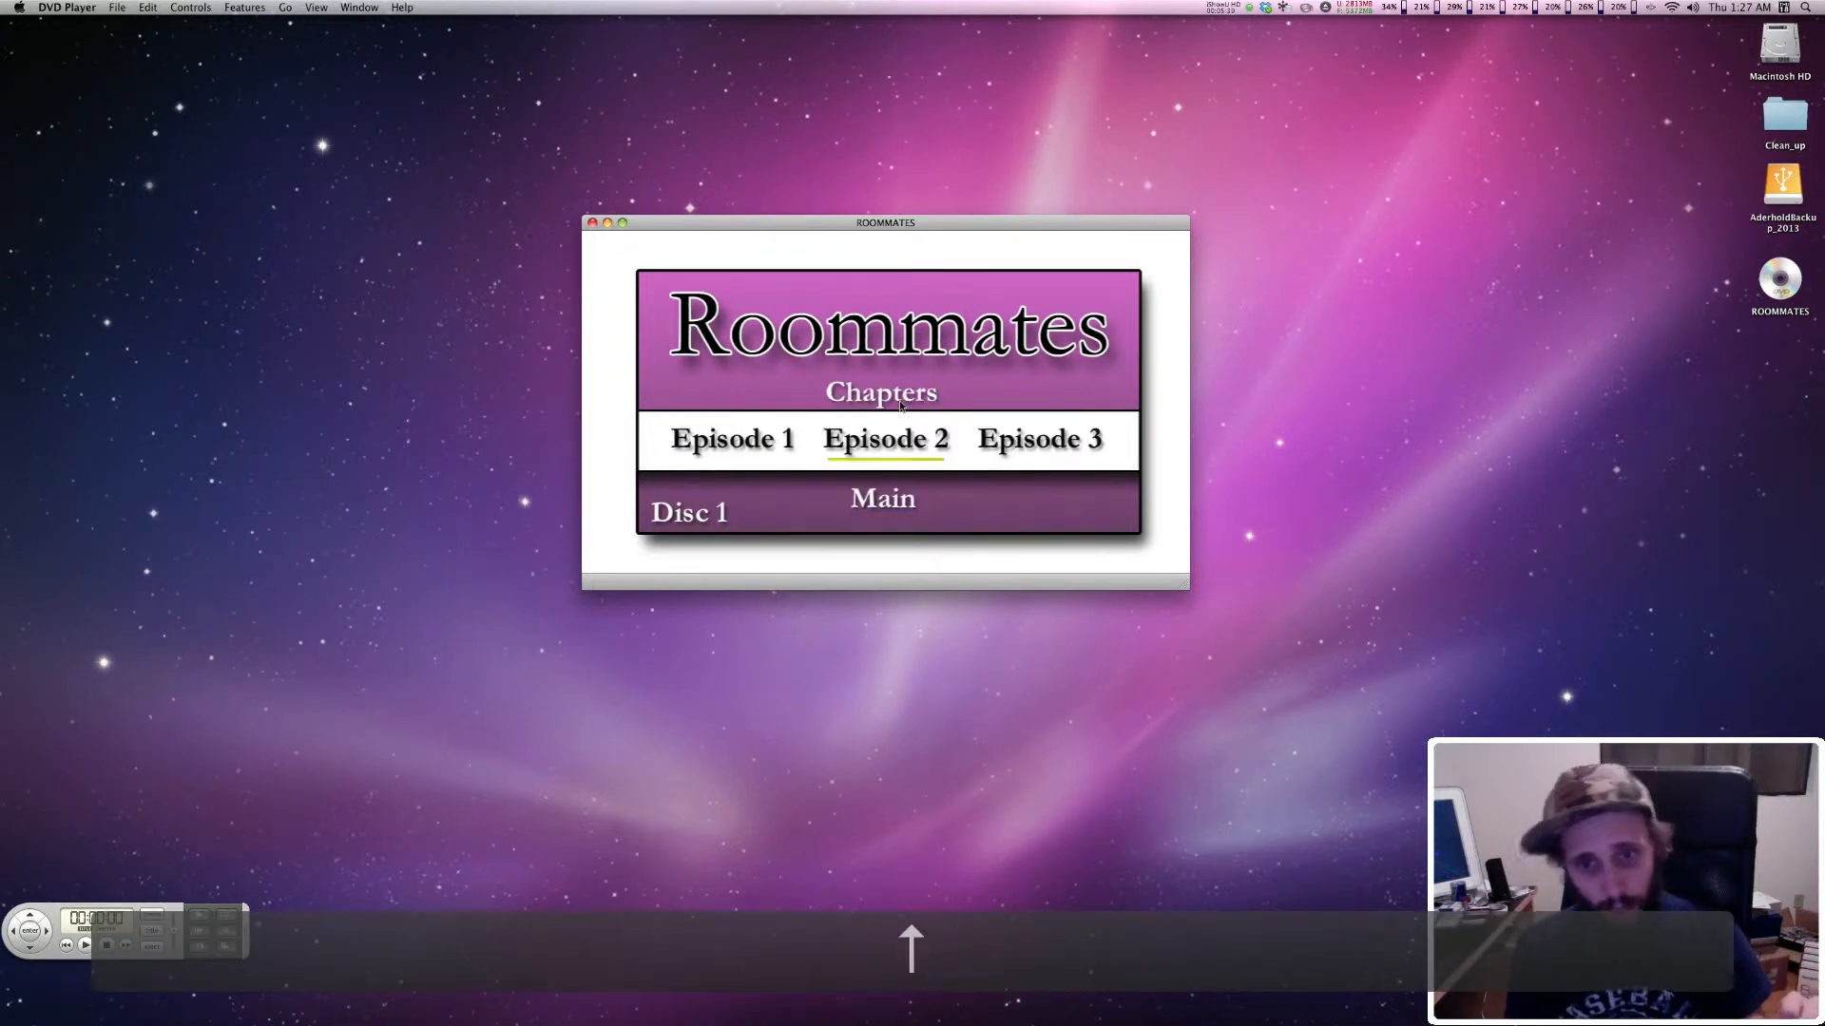
click(883, 439)
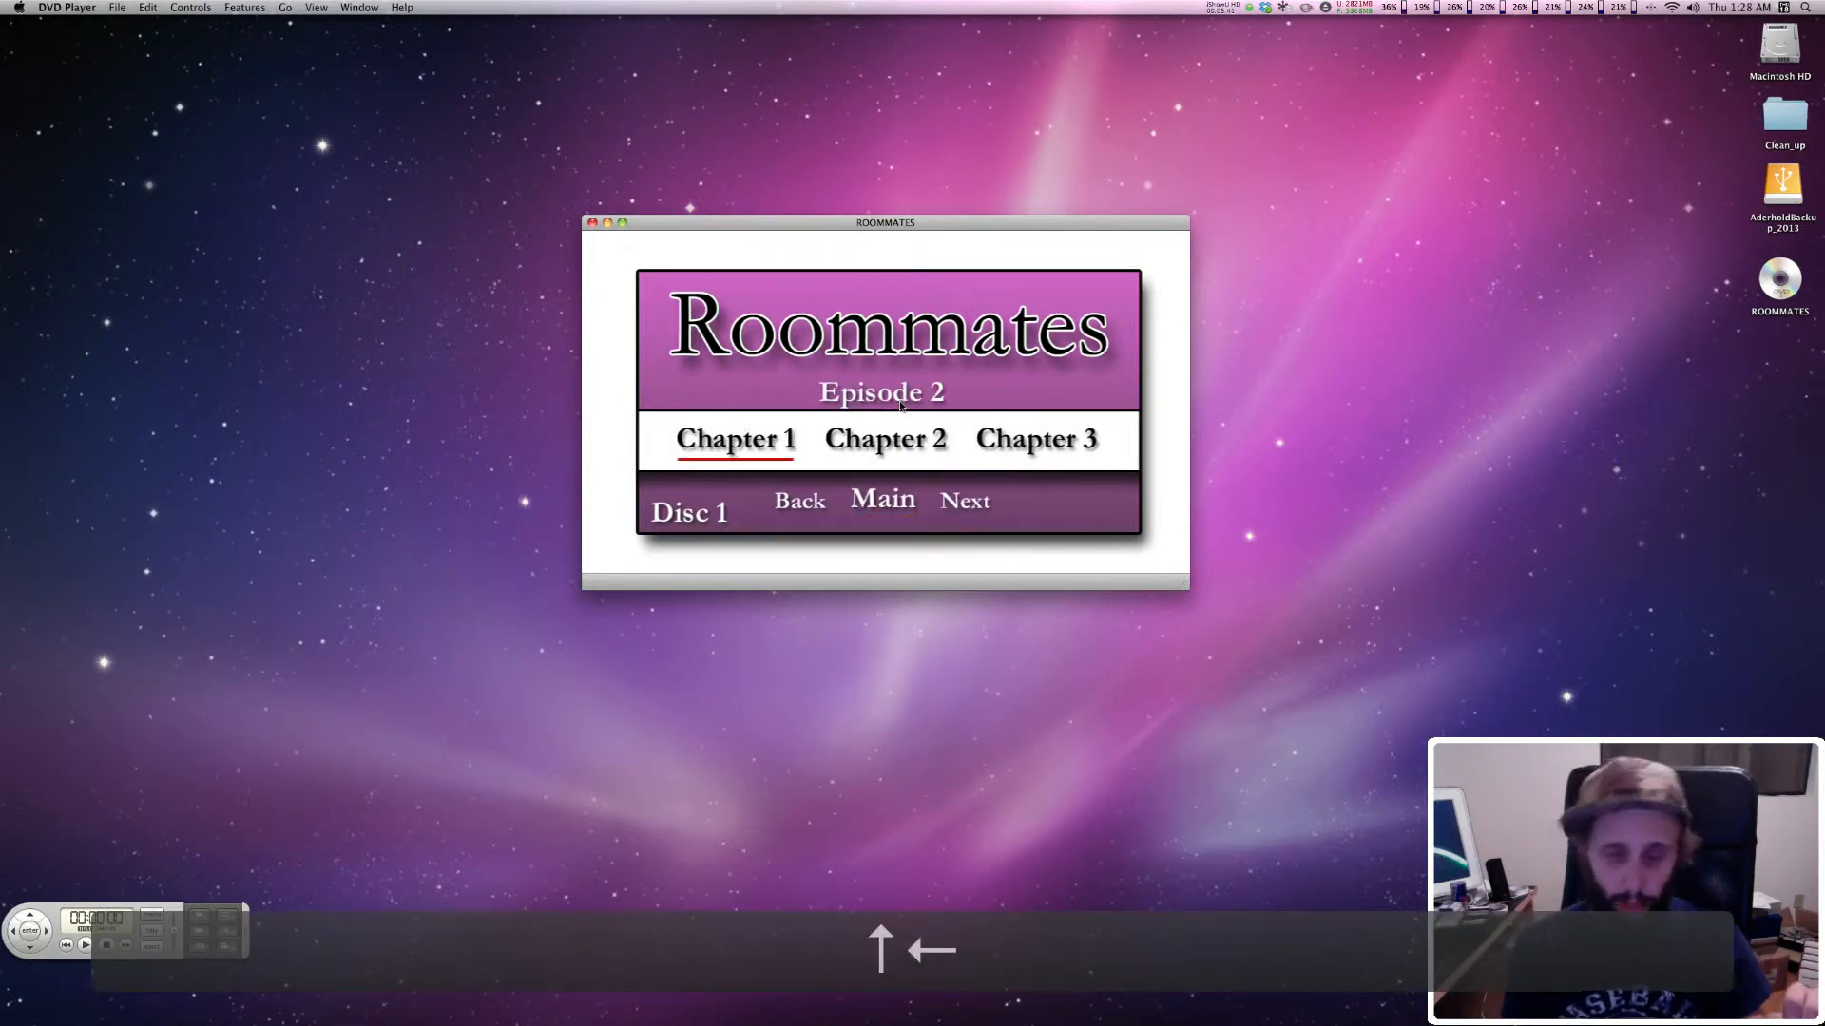